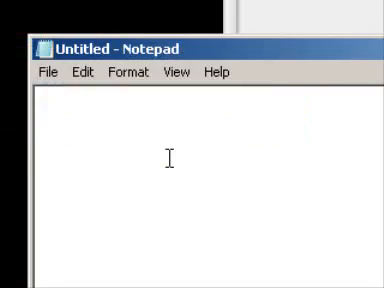
text(ay im going to show)
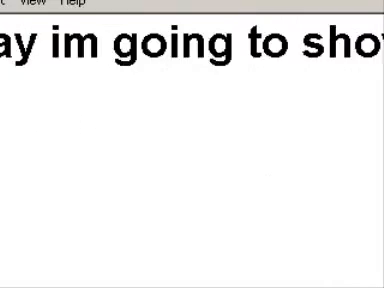